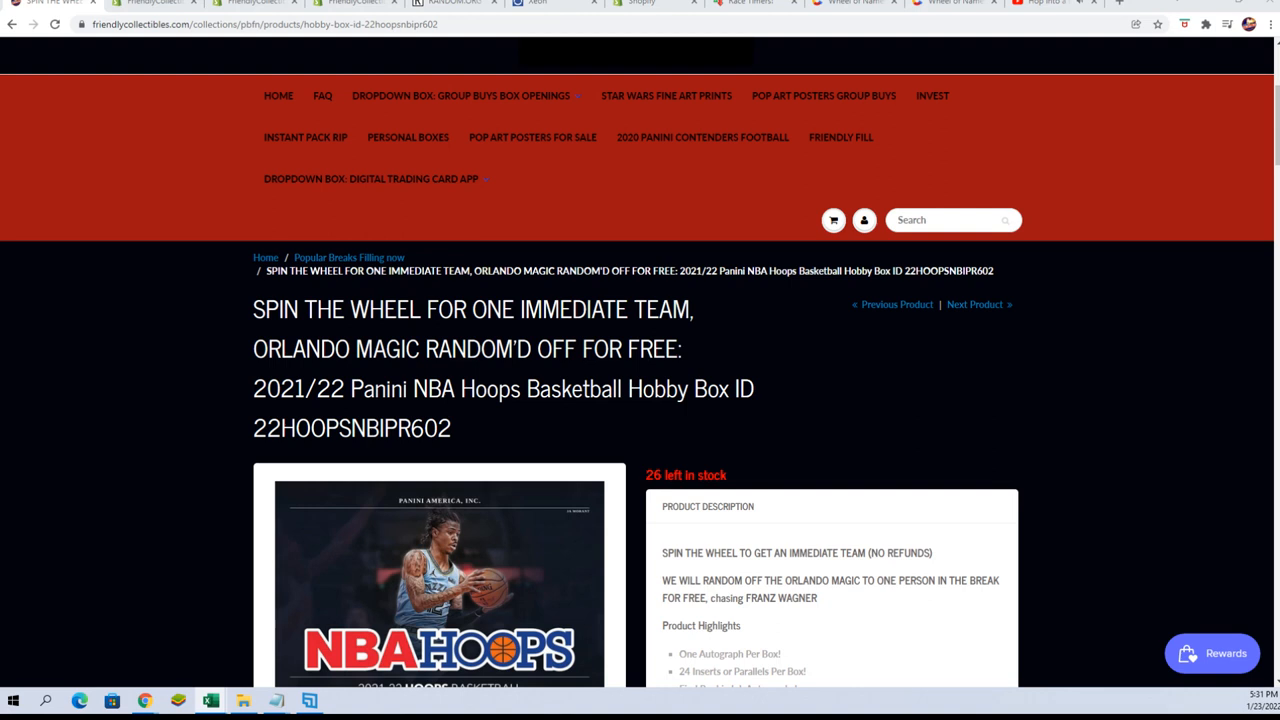
{"action": "mouse_move", "coordinate": [836, 394]}
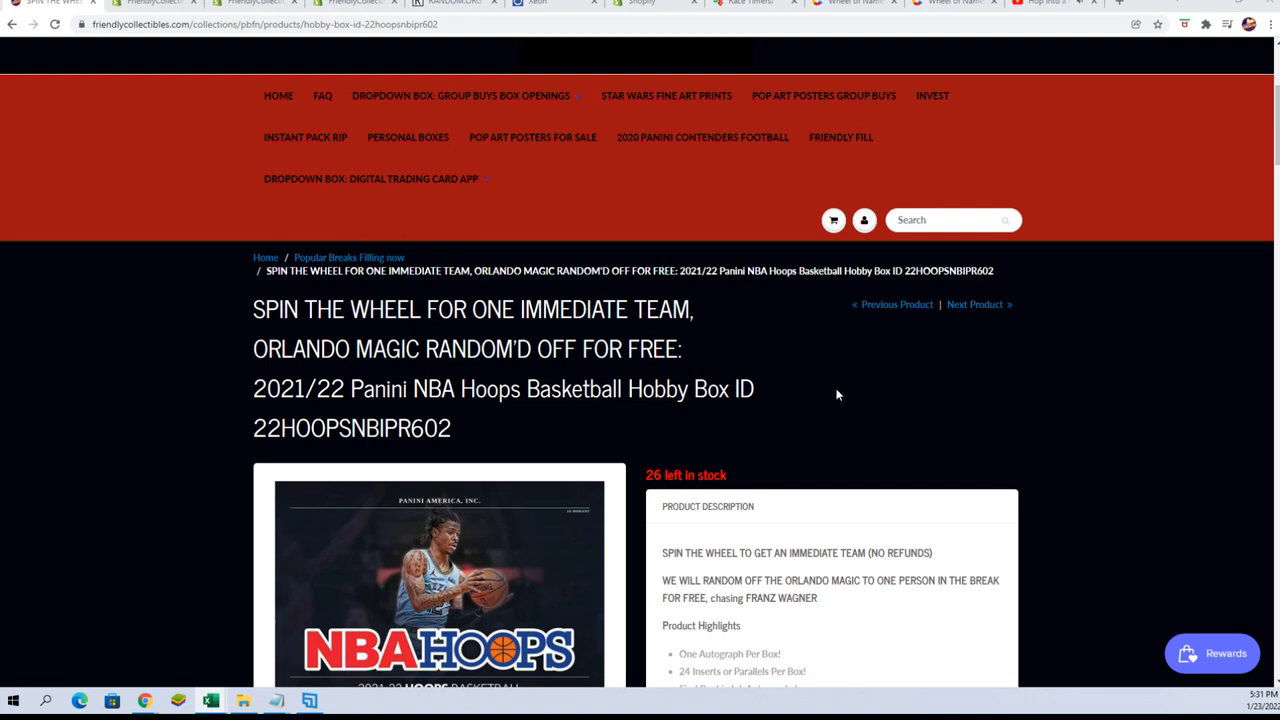
Select the 'ORLANDO MAGIC RANDOM'D OFF FOR FREE:' line of the Panini NBA Hoops Hobby Box title
{"action": "scroll", "scroll_direction": "down", "scroll_amount": 3}
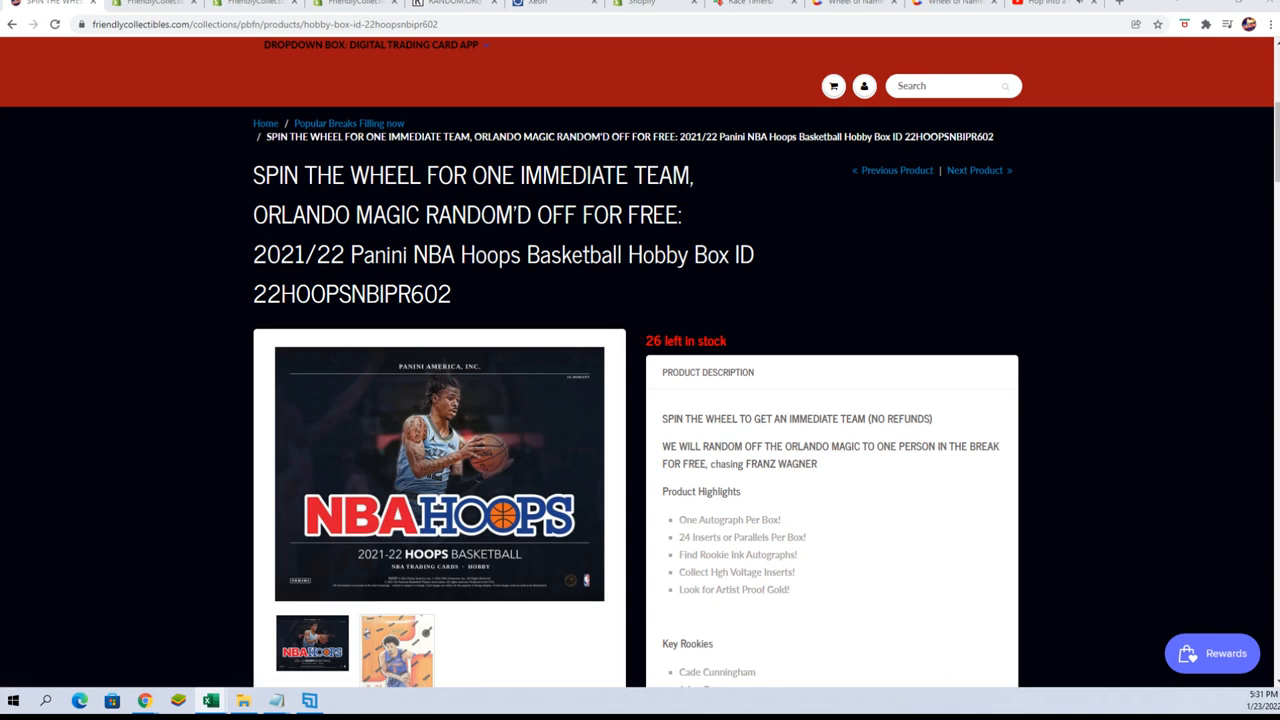
{"action": "left_click_drag", "start_coordinate": [424, 174], "coordinate": [692, 174]}
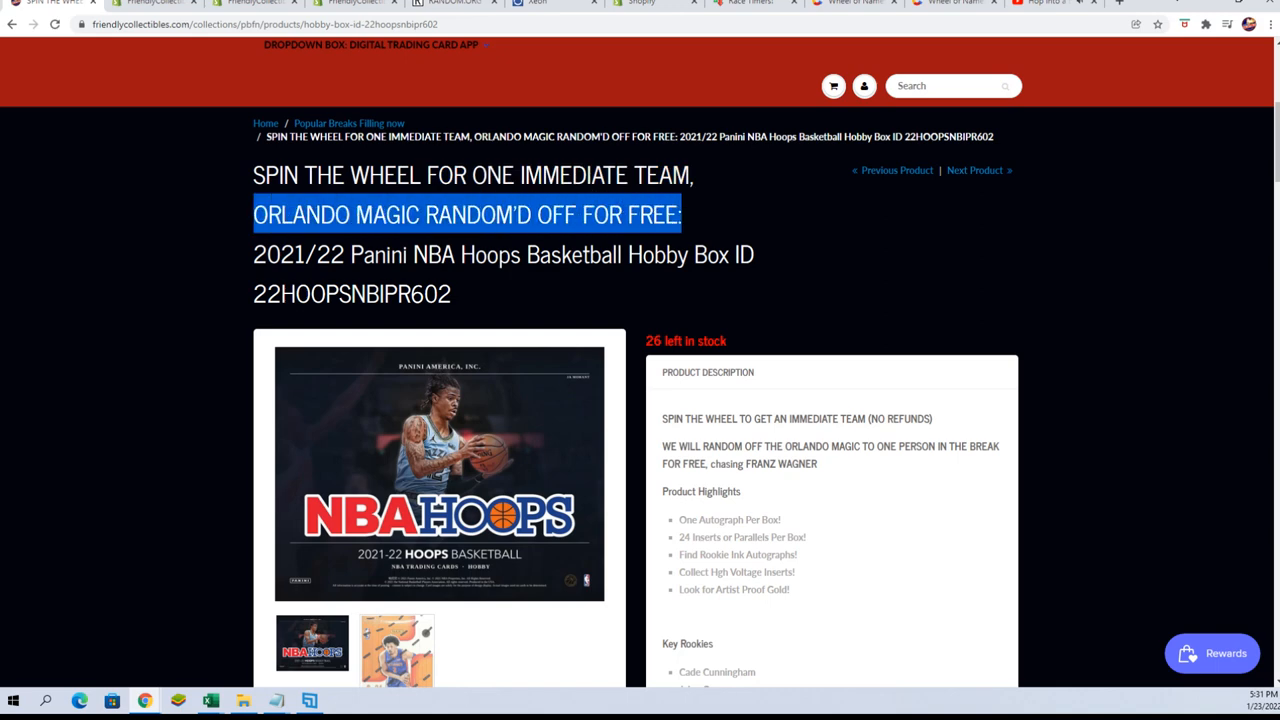
{"action": "scroll", "scroll_direction": "down", "scroll_amount": 3}
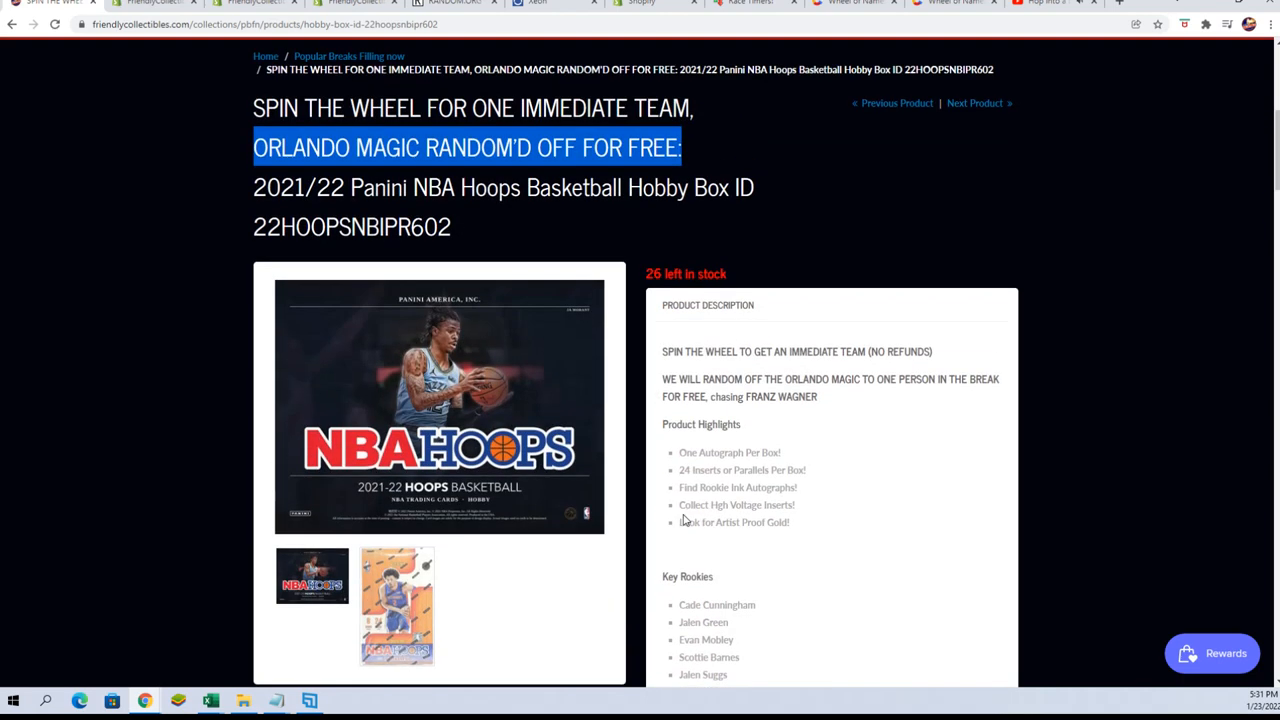
{"action": "scroll", "scroll_direction": "up", "scroll_amount": 3}
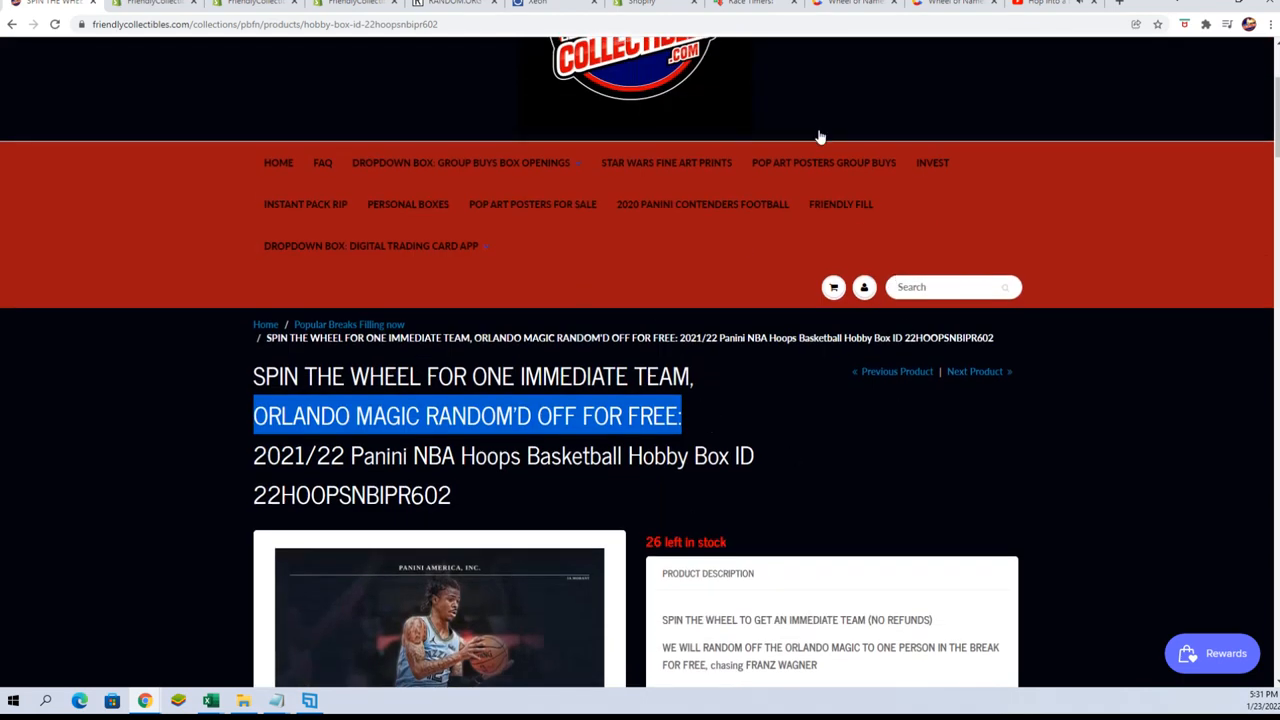
{"action": "mouse_move", "coordinate": [956, 10]}
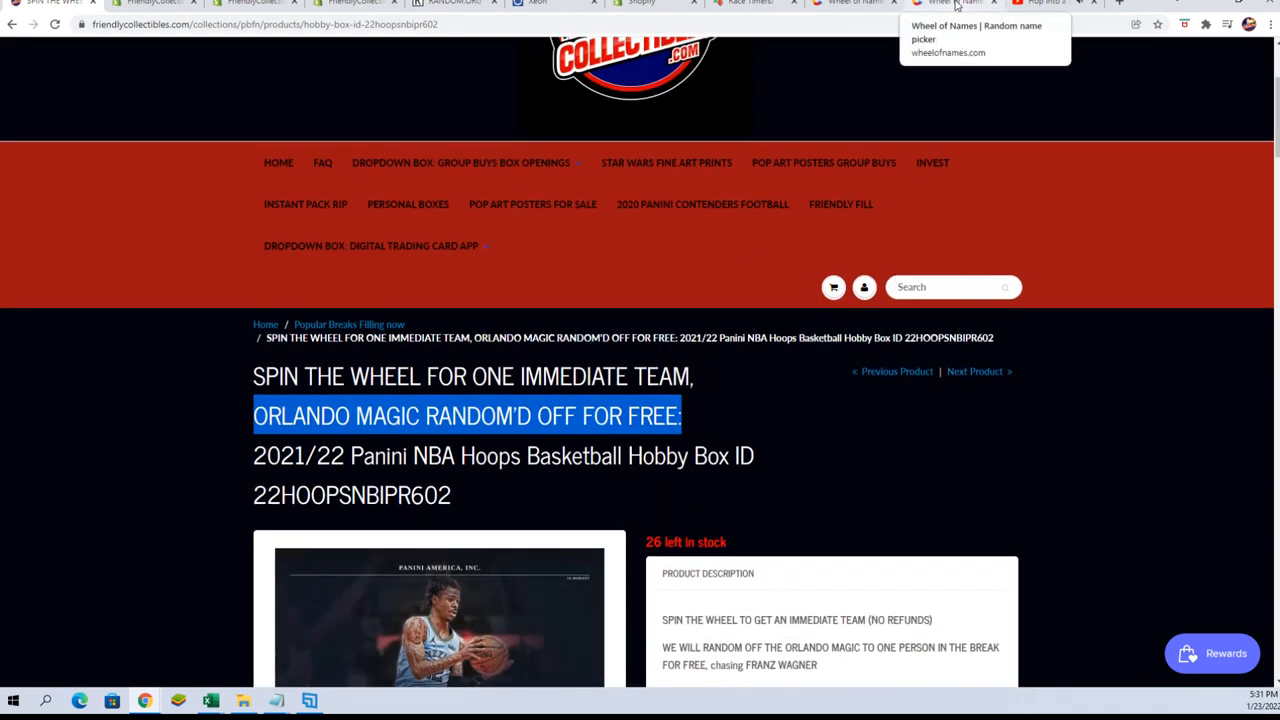
Switch to the Wheel of Names tab showing the 28-team NBA wheel
{"action": "left_click", "coordinate": [956, 8]}
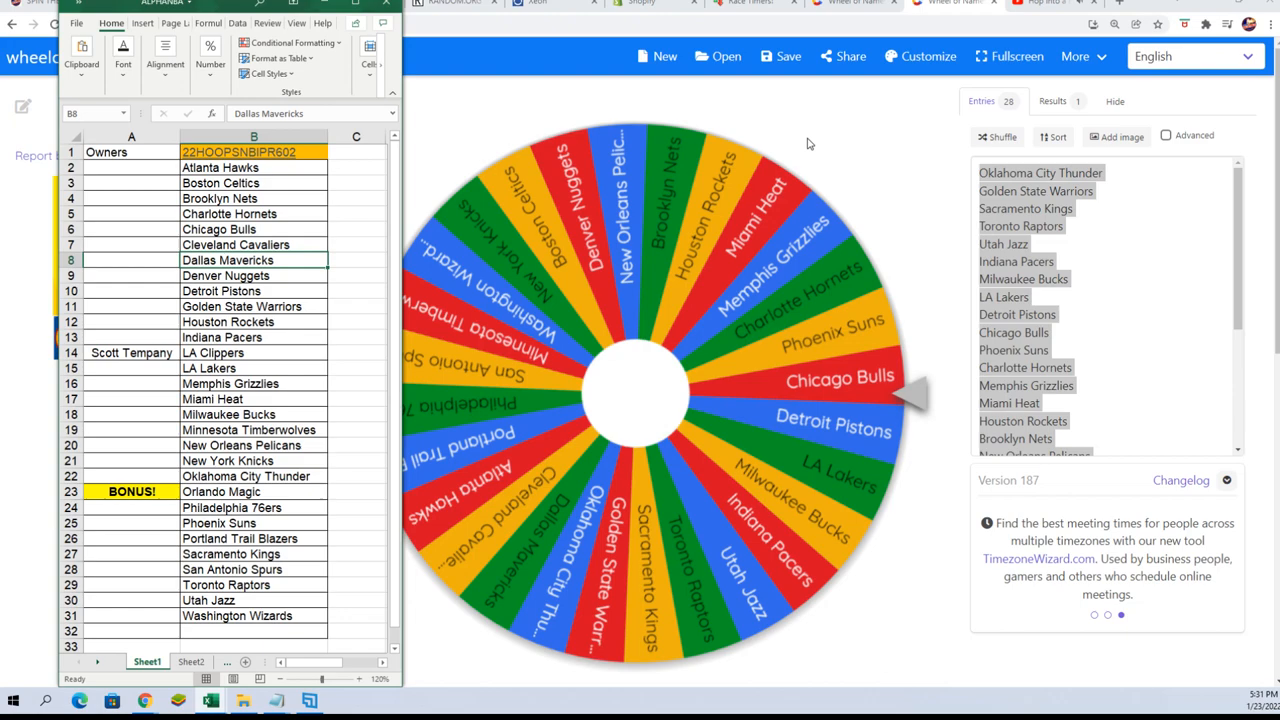
{"action": "mouse_move", "coordinate": [944, 276]}
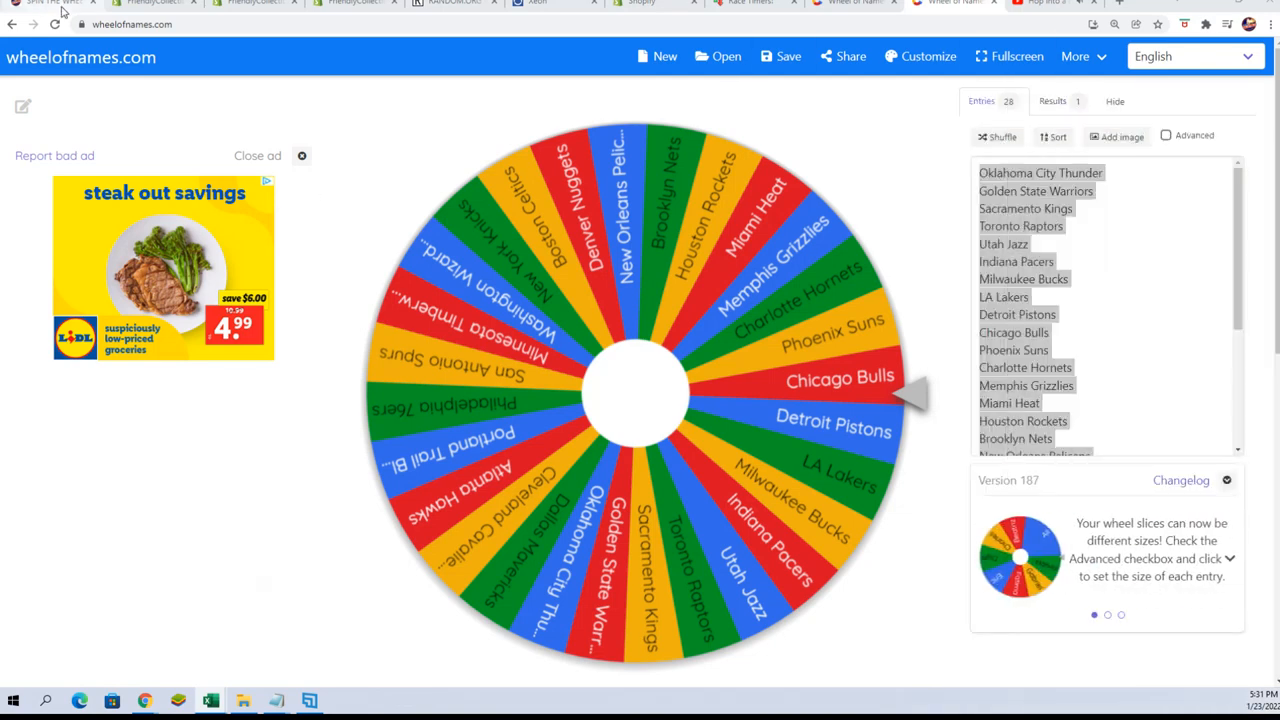
Return to the hobby box product page and copy its address
{"action": "left_click", "coordinate": [156, 8]}
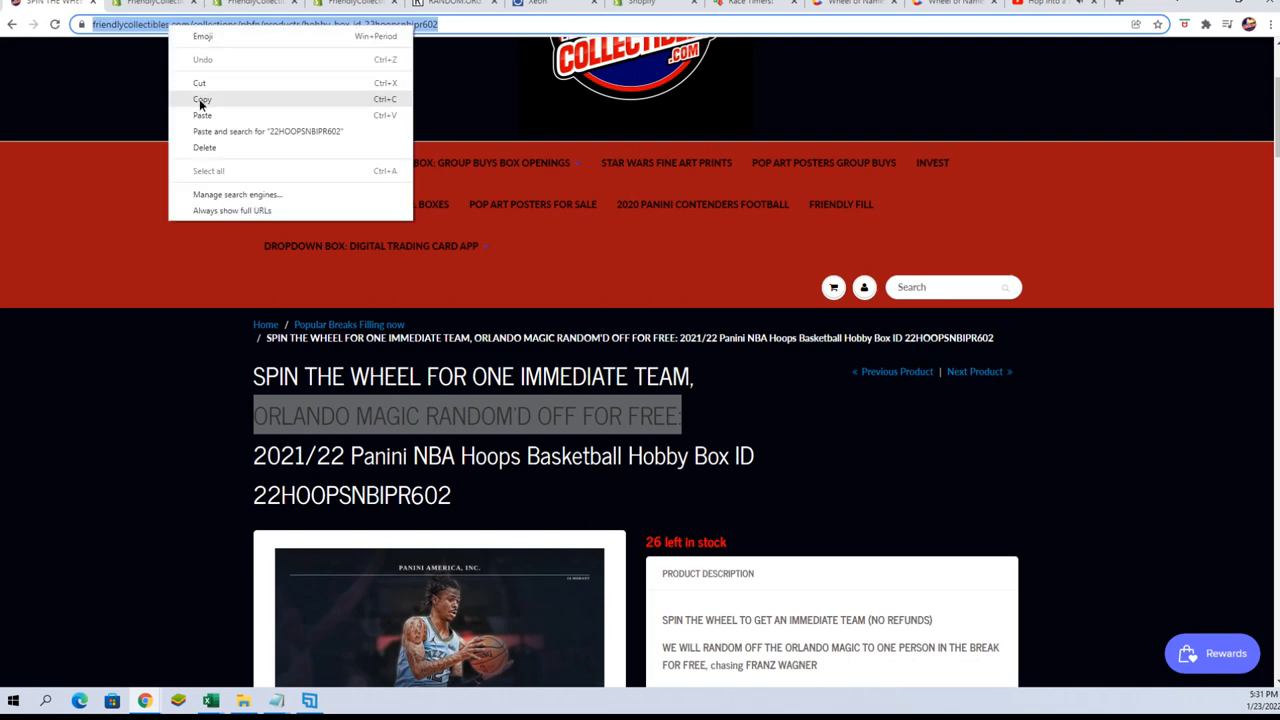
{"action": "left_click", "coordinate": [202, 98]}
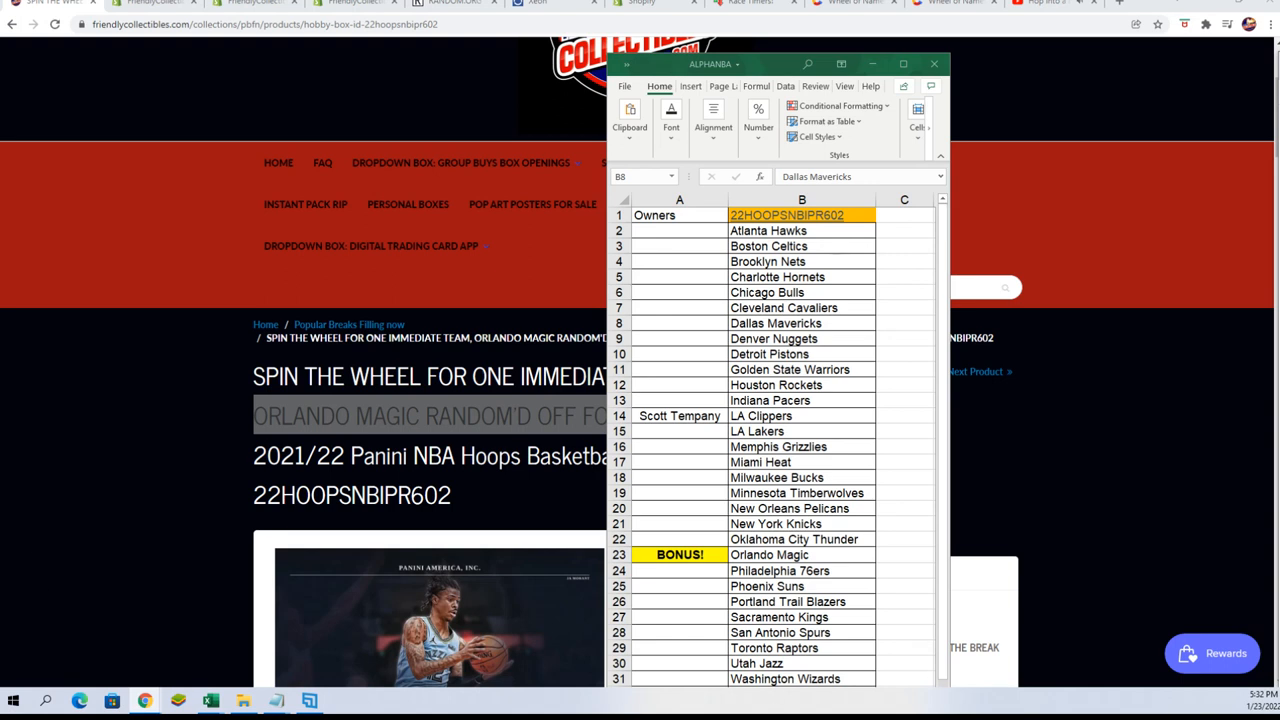
{"action": "mouse_move", "coordinate": [110, 472]}
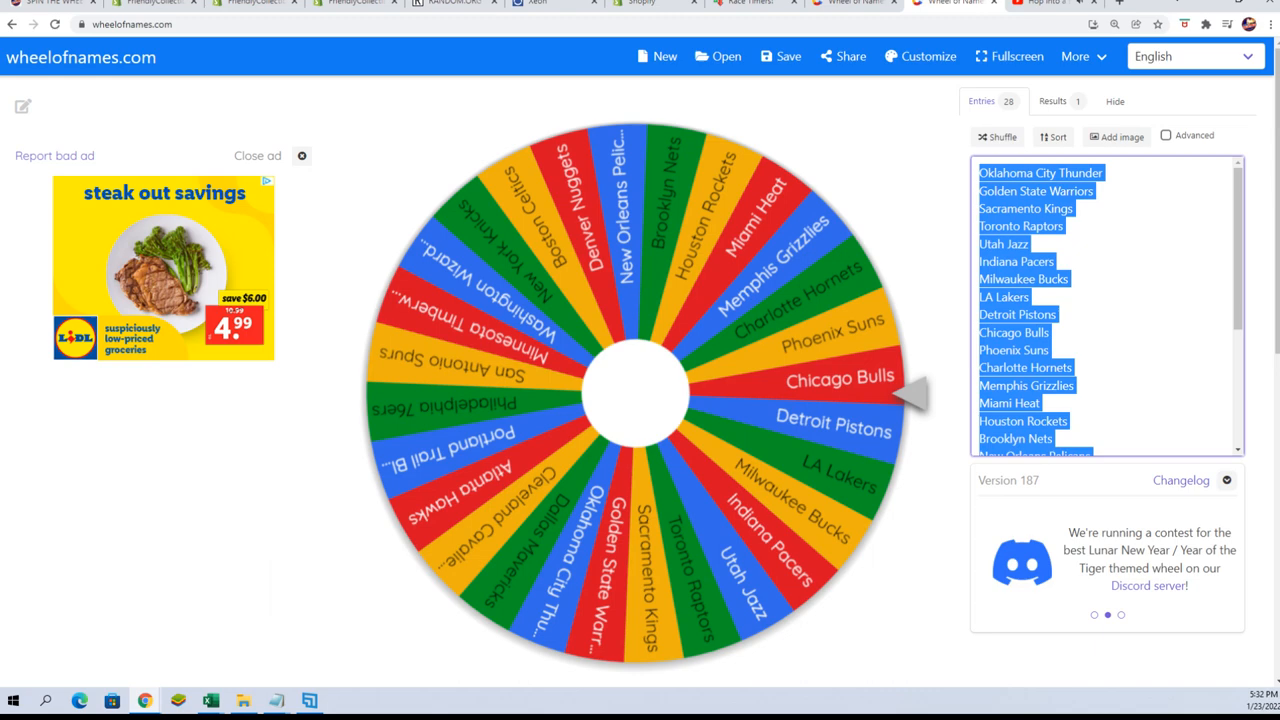
Shuffle the team order three times and spin the wheel, landing on New York Knicks
{"action": "left_click", "coordinate": [996, 136]}
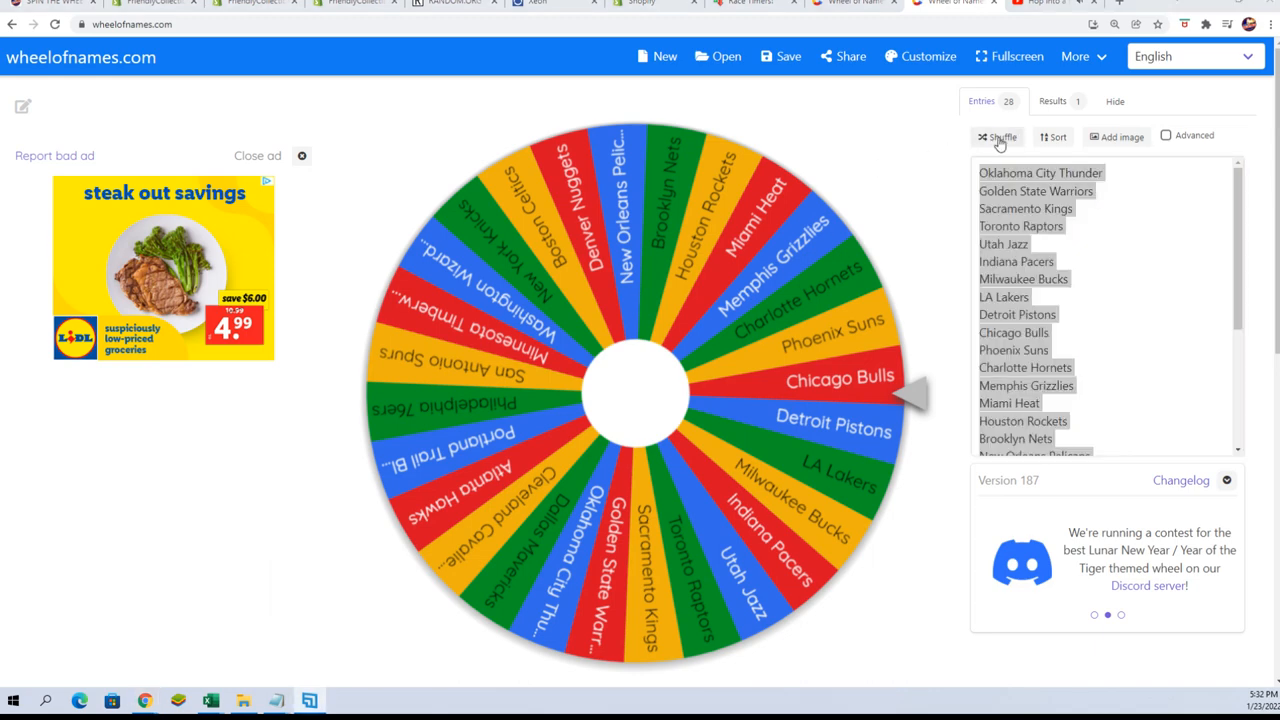
{"action": "left_click", "coordinate": [996, 136]}
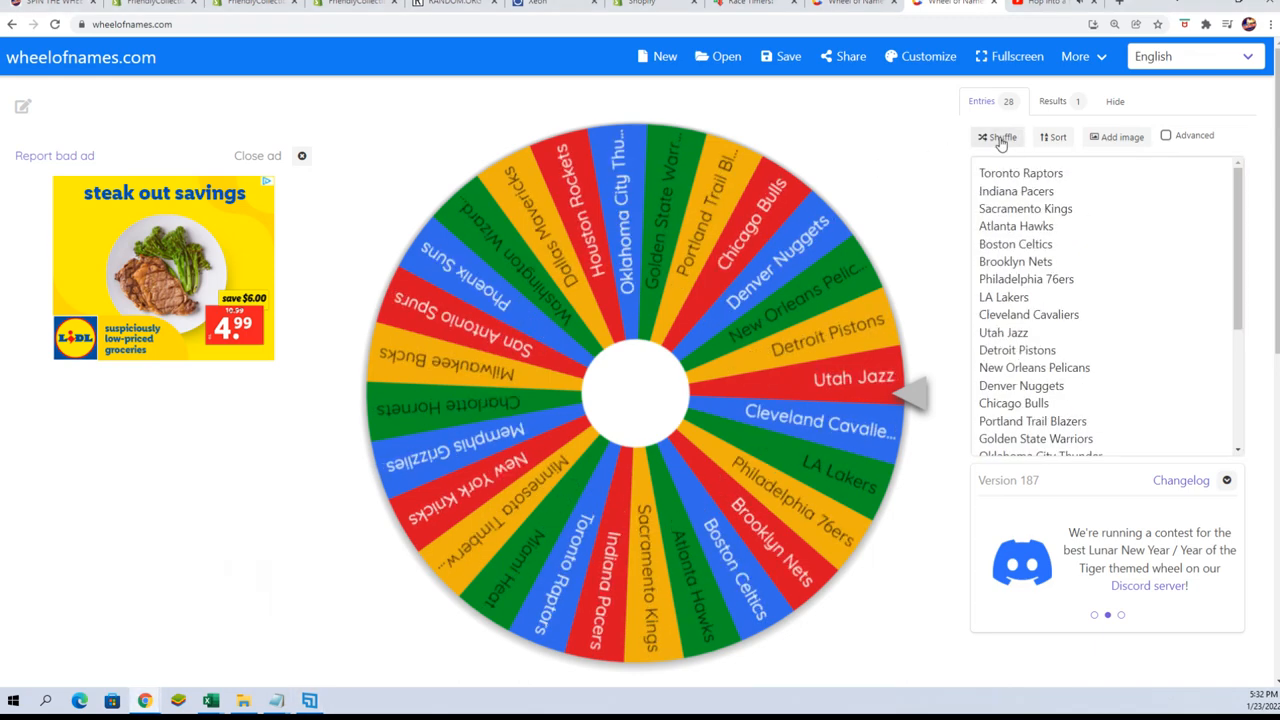
{"action": "left_click", "coordinate": [996, 136]}
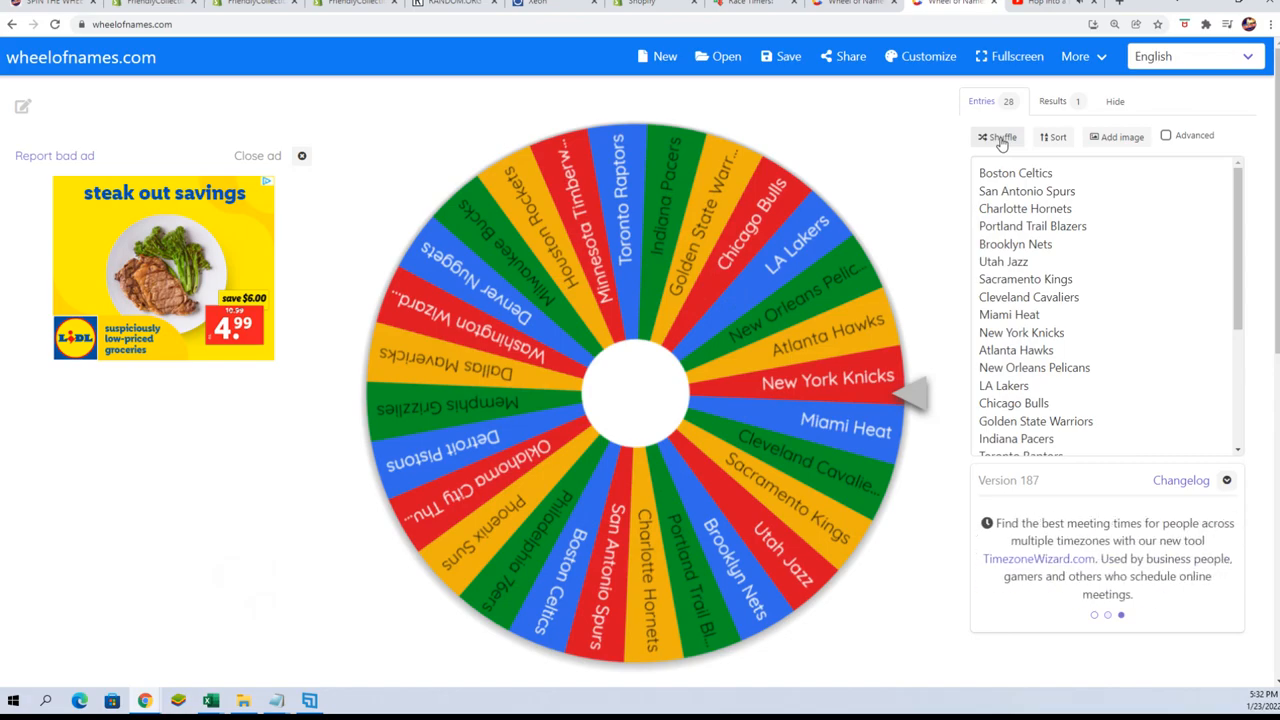
{"action": "left_click", "coordinate": [996, 136]}
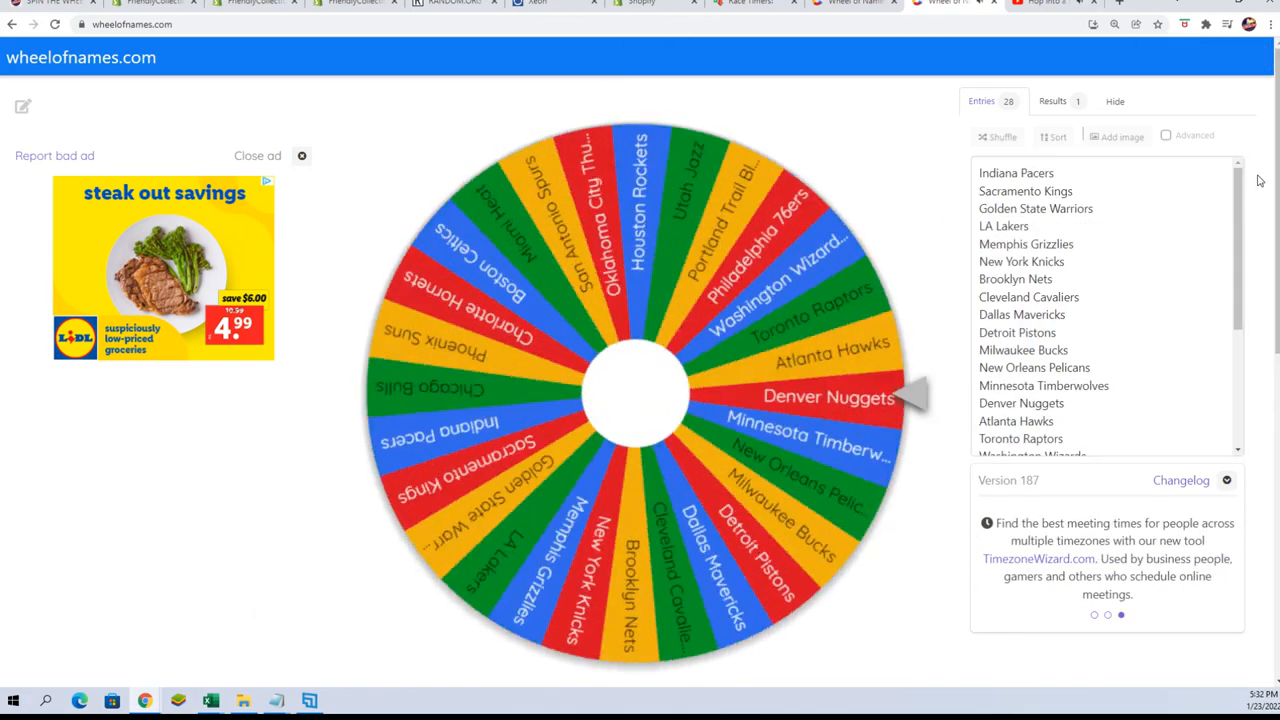
{"action": "left_click", "coordinate": [640, 396]}
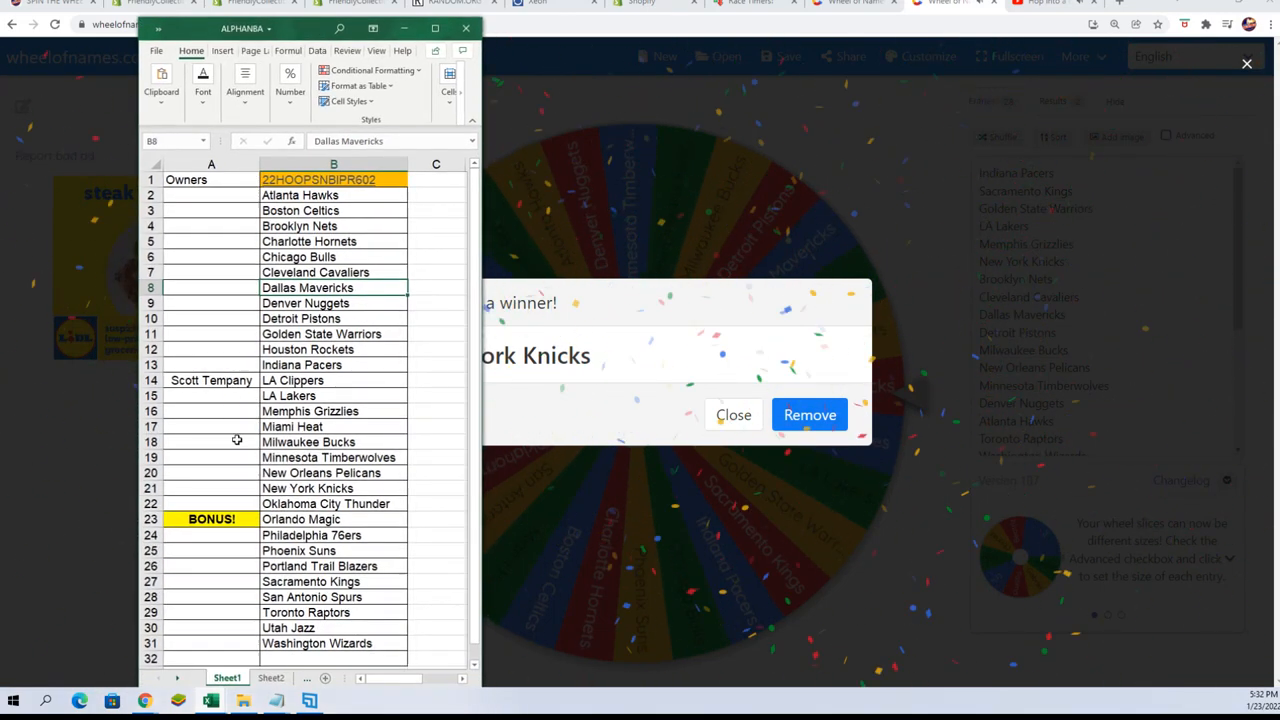
Enter Scott Tempany as the New York Knicks owner in cell A21
{"action": "left_click", "coordinate": [212, 488]}
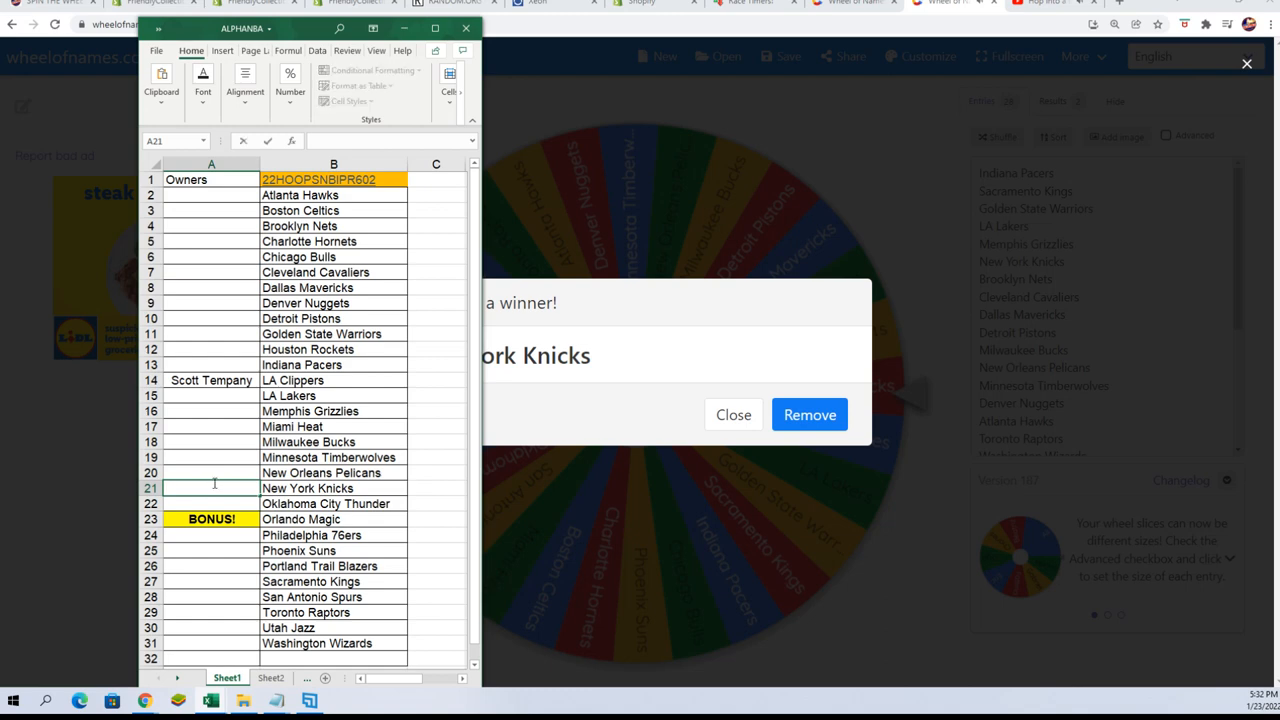
{"action": "type", "text": "Scott Tempany"}
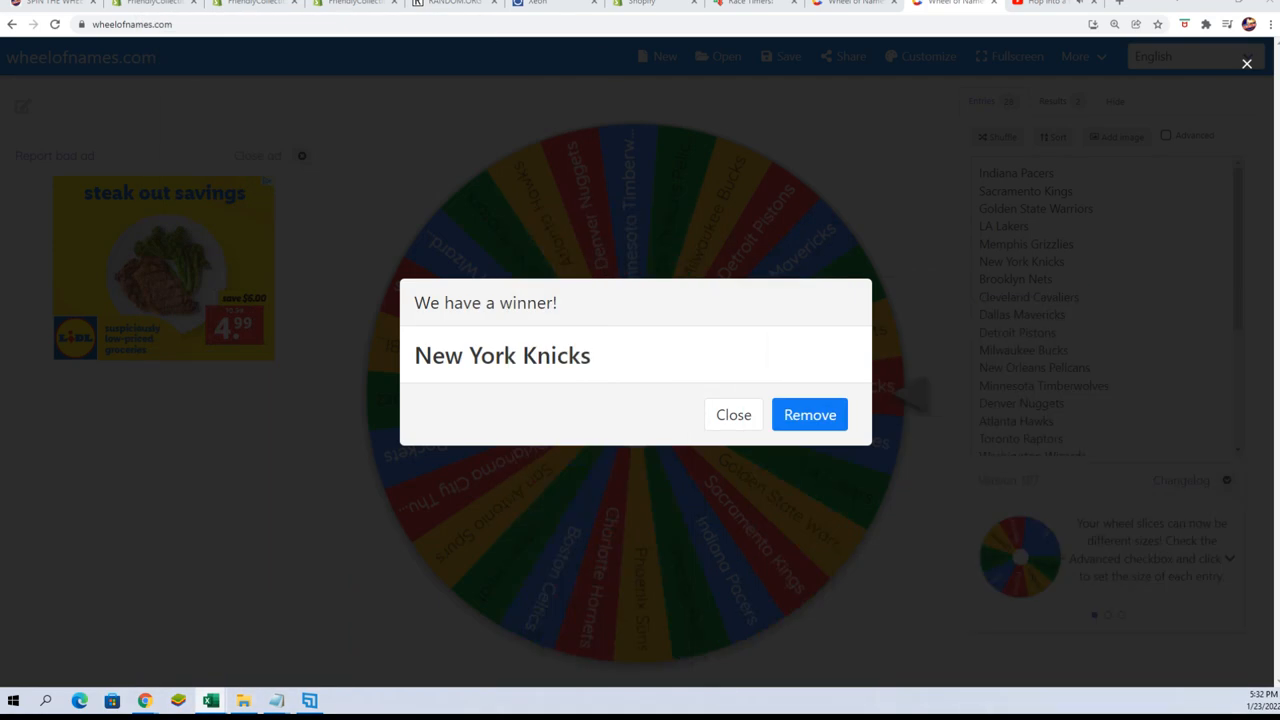
Remove New York Knicks from the wheel, reshuffle twice and spin again, landing on Utah Jazz
{"action": "left_click", "coordinate": [808, 414]}
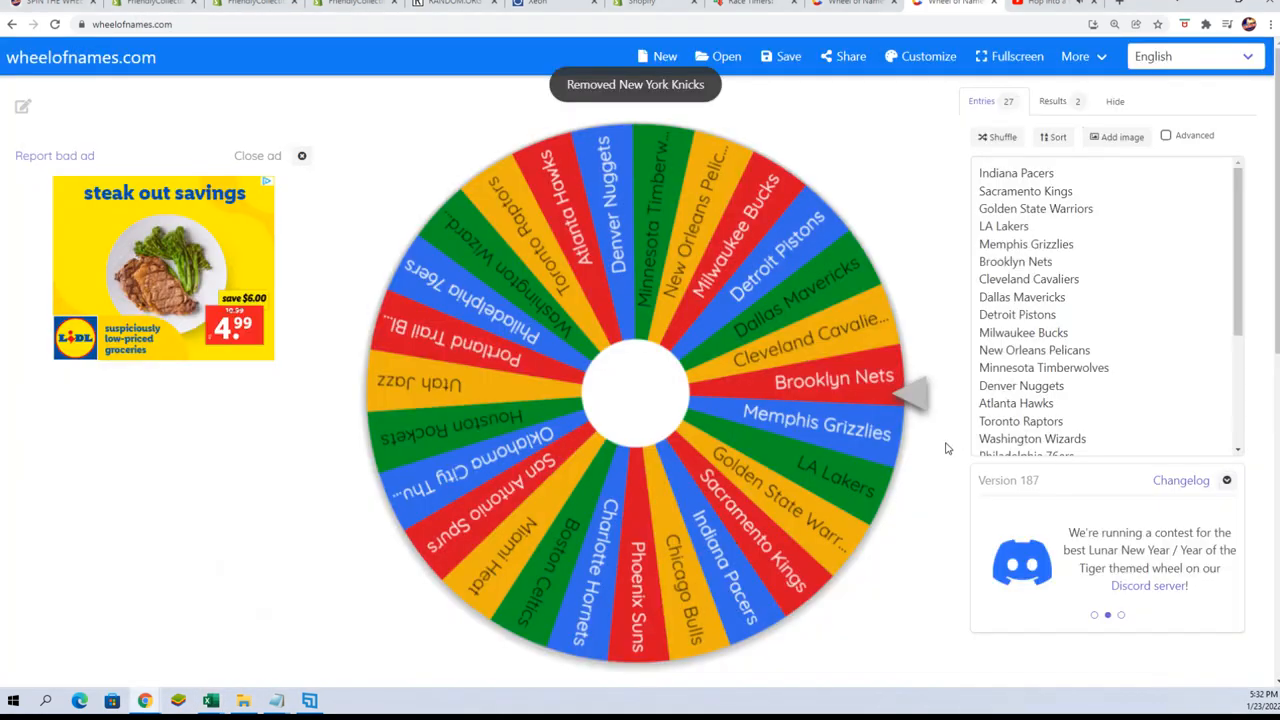
{"action": "mouse_move", "coordinate": [880, 240]}
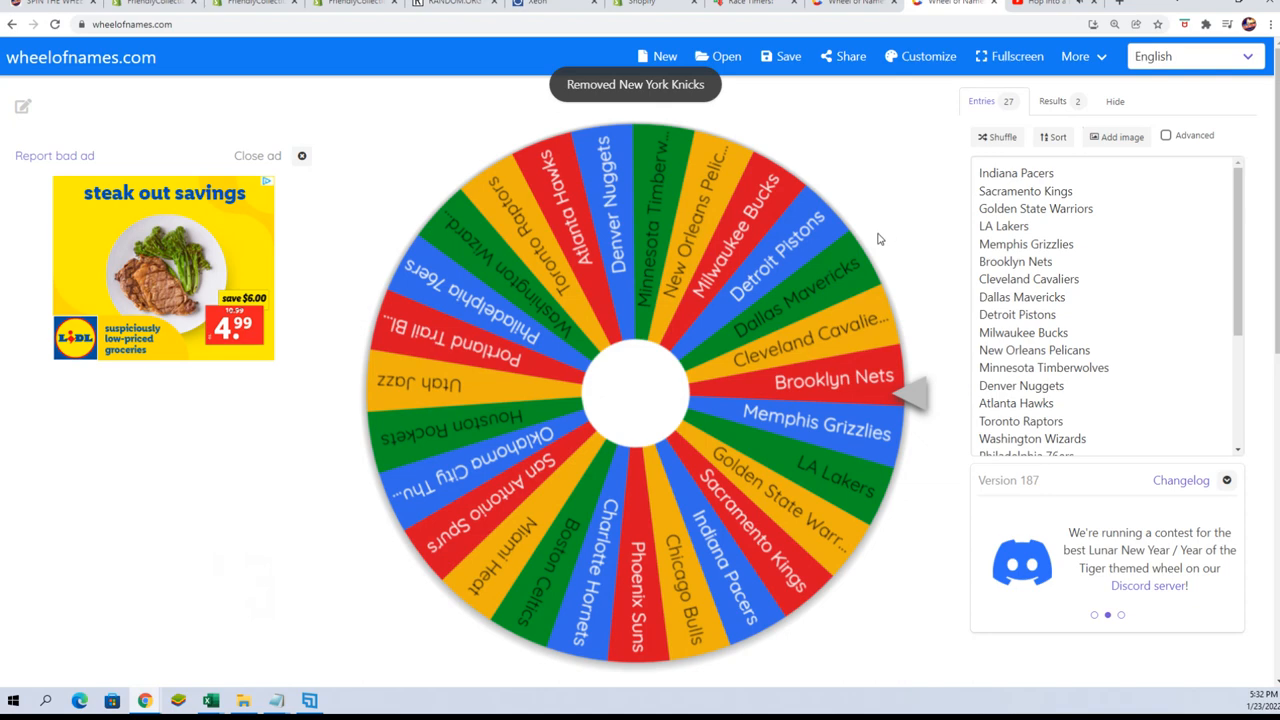
{"action": "left_click", "coordinate": [996, 136]}
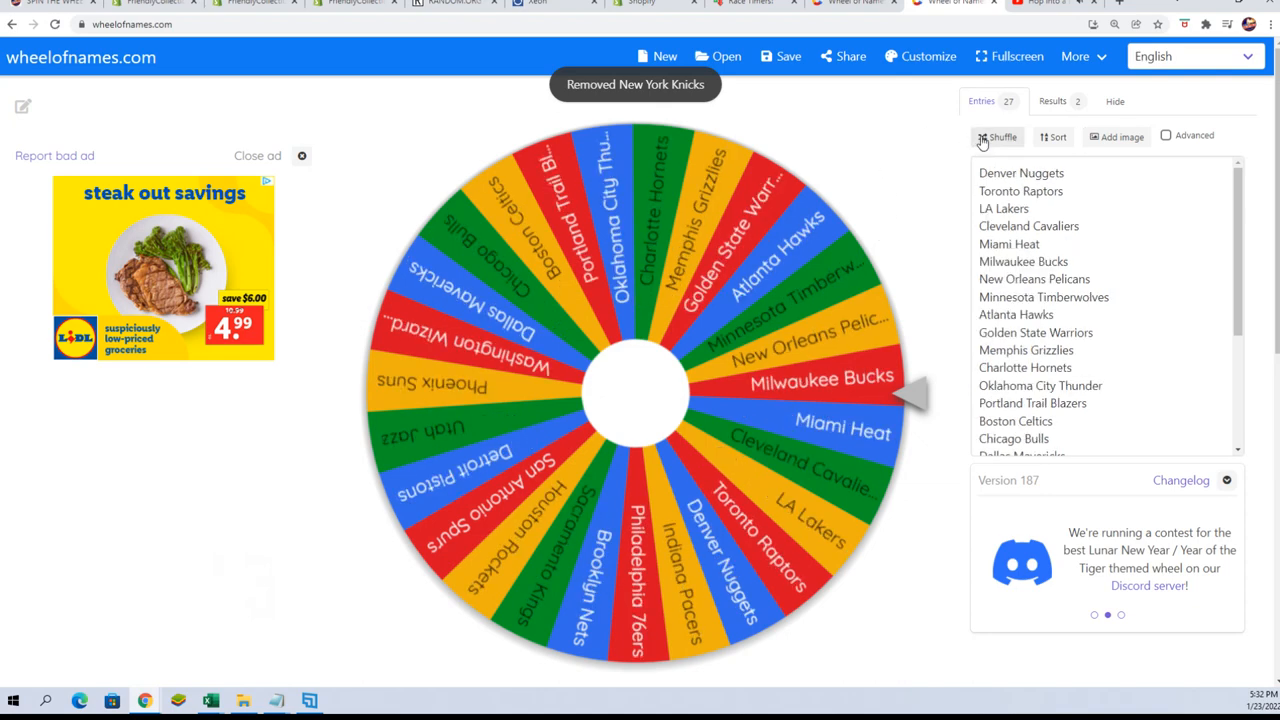
{"action": "left_click", "coordinate": [996, 136]}
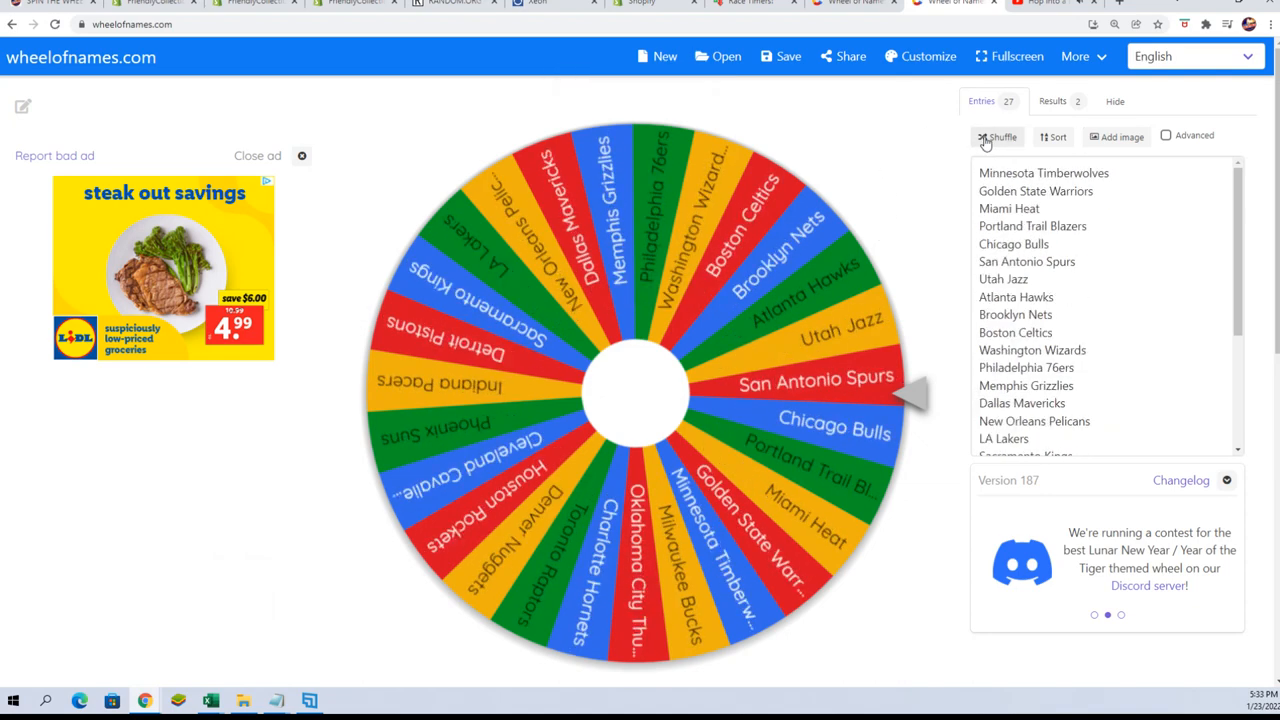
{"action": "left_click", "coordinate": [996, 136]}
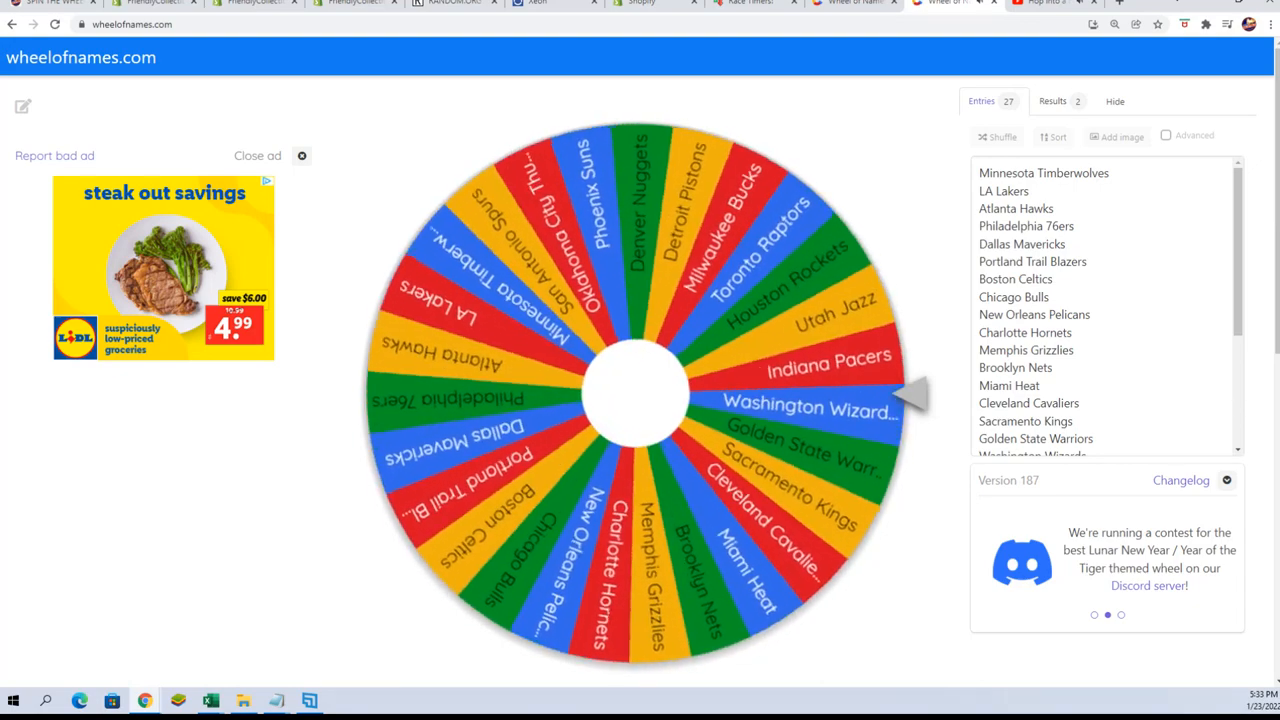
{"action": "left_click", "coordinate": [636, 396]}
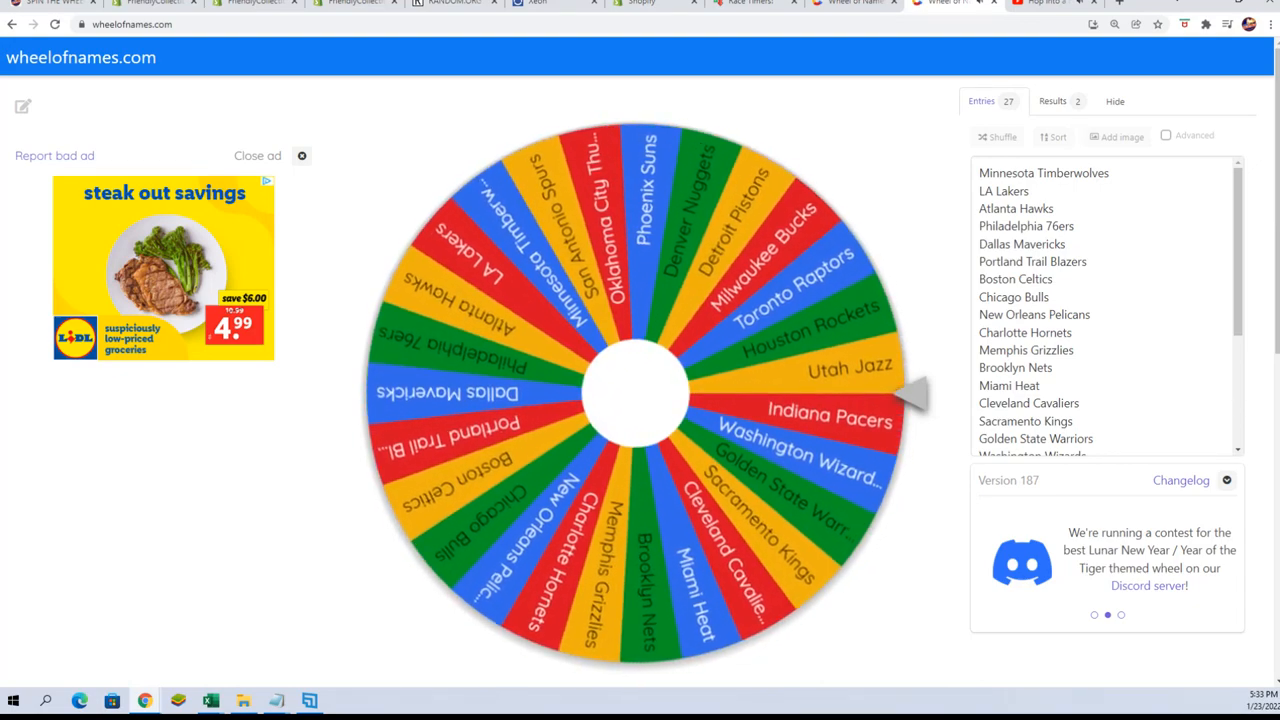
{"action": "left_click", "coordinate": [636, 396]}
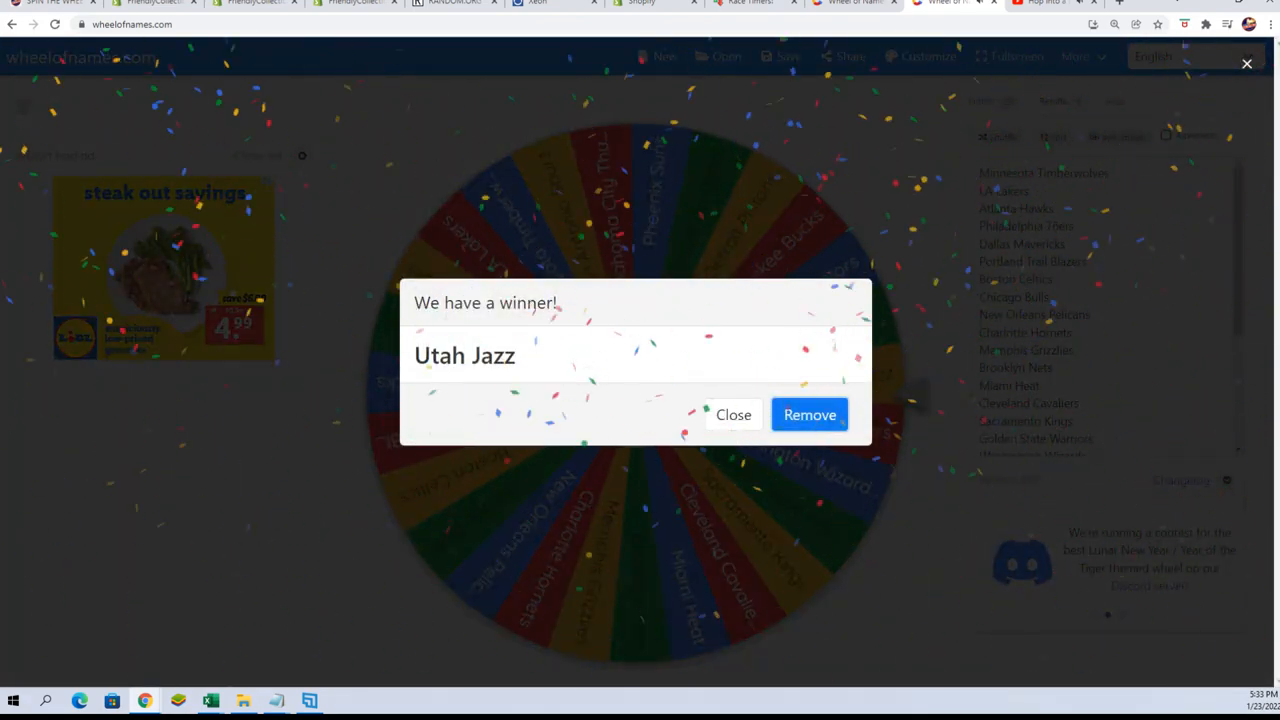
{"action": "left_click", "coordinate": [208, 696]}
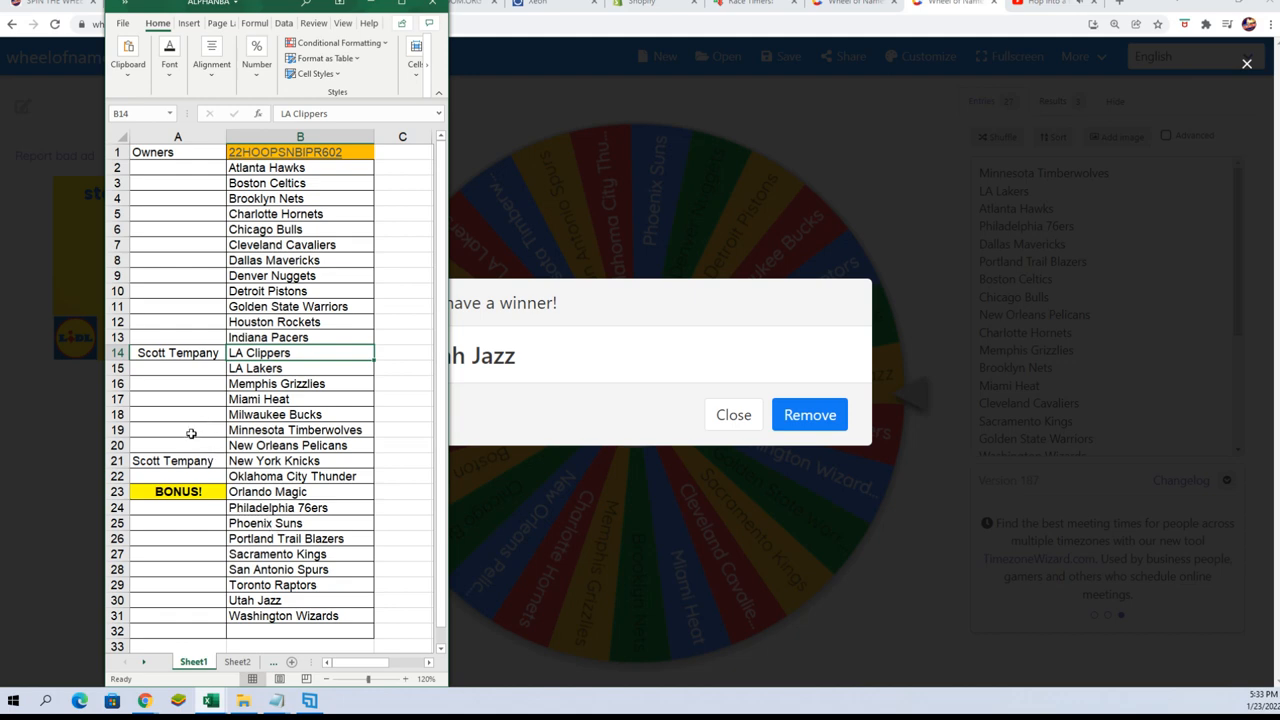
{"action": "left_click", "coordinate": [176, 600]}
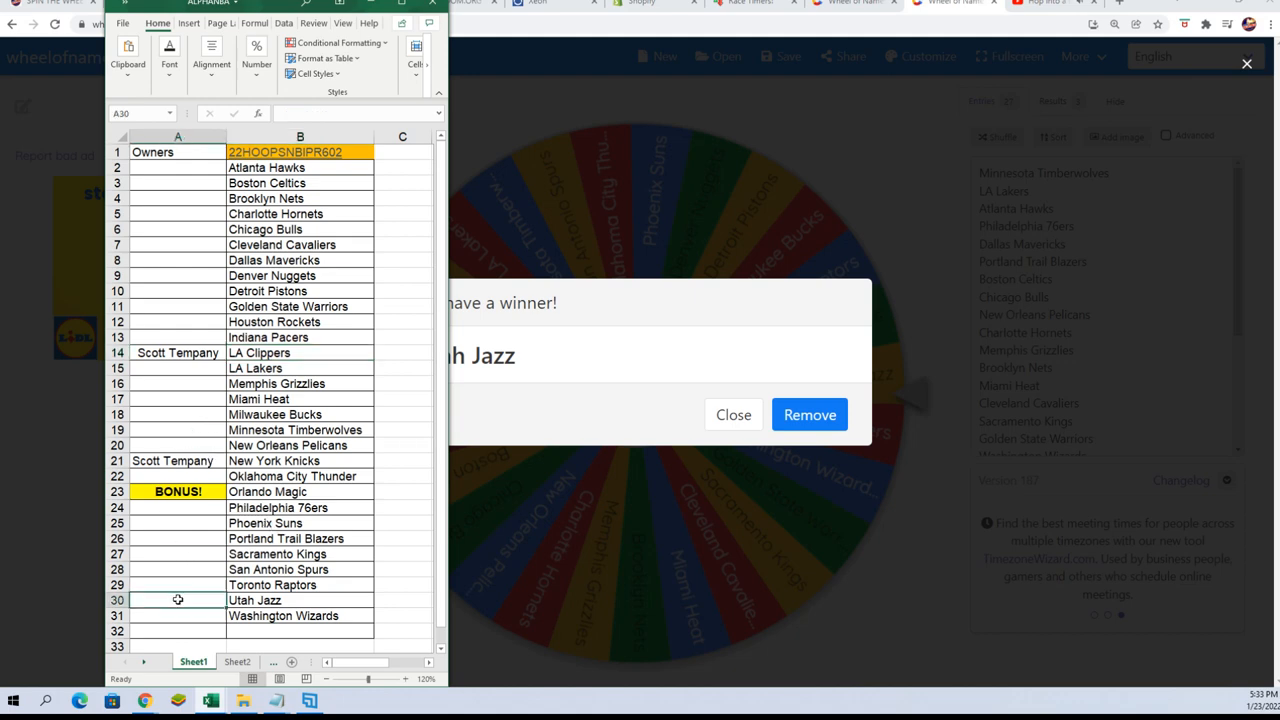
{"action": "type", "text": "SCott Tempany"}
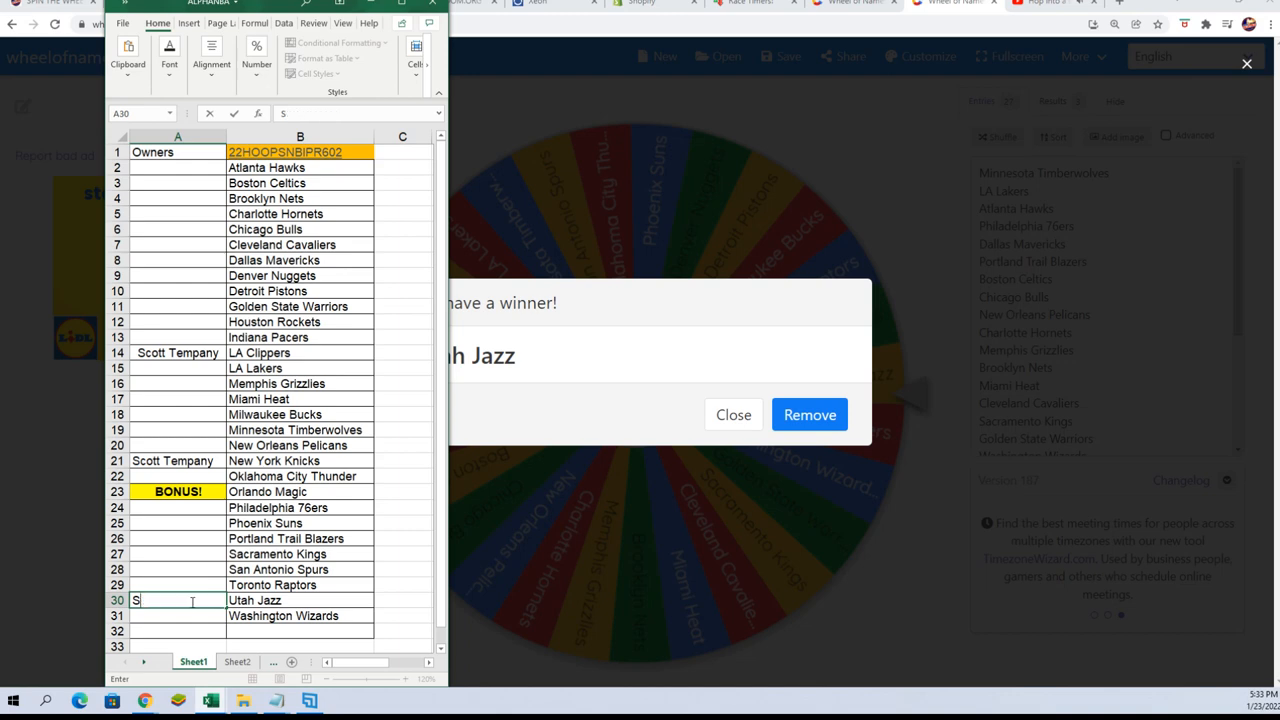
{"action": "type", "text": "cott Tempany"}
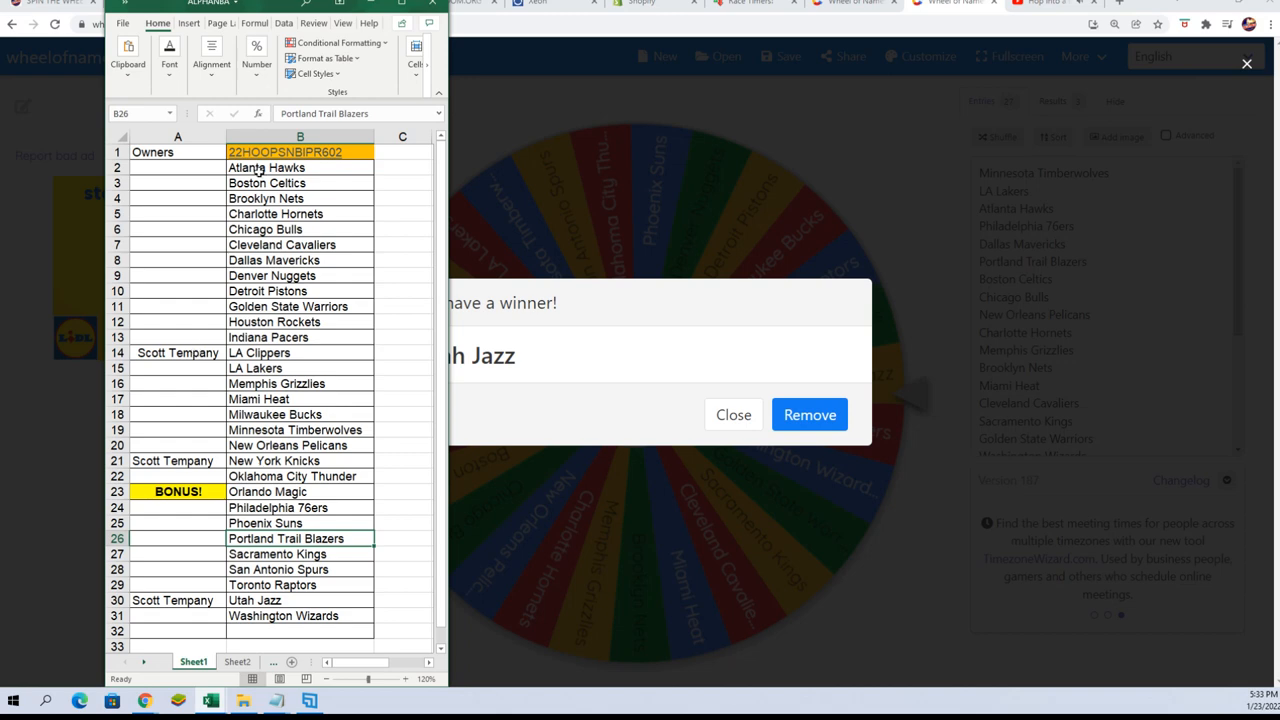
{"action": "mouse_move", "coordinate": [210, 374]}
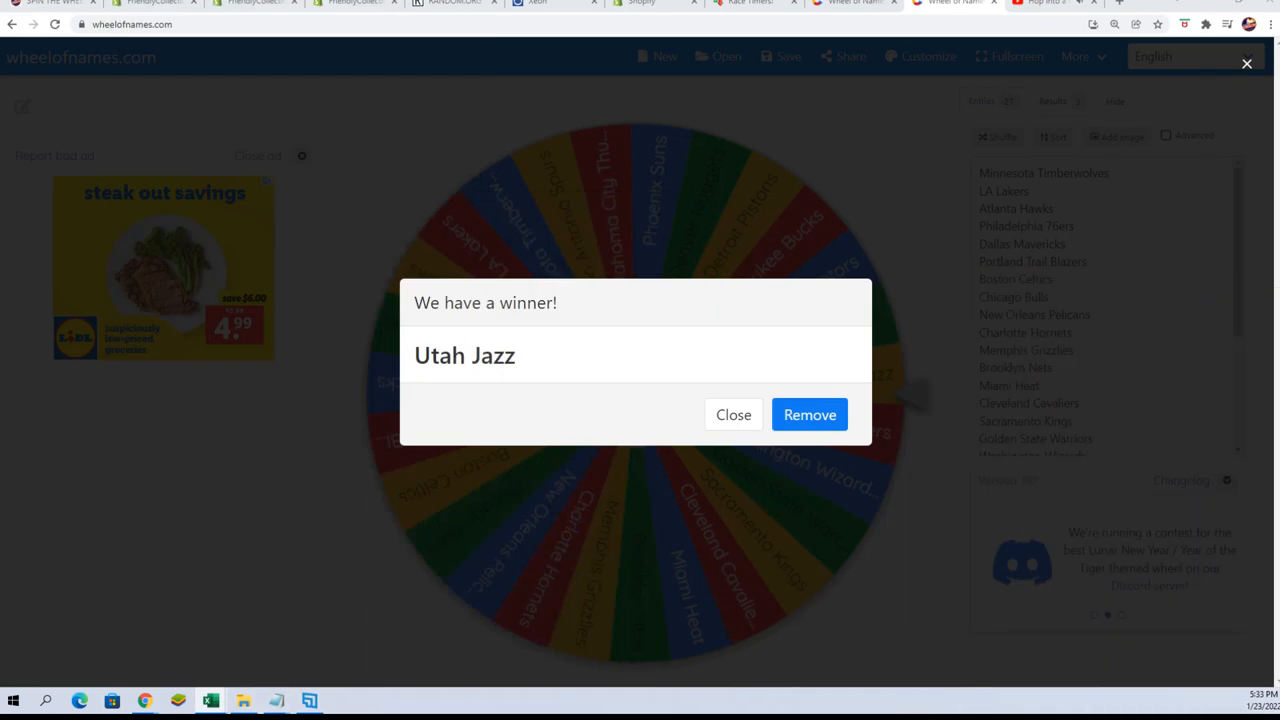
{"action": "mouse_move", "coordinate": [324, 120]}
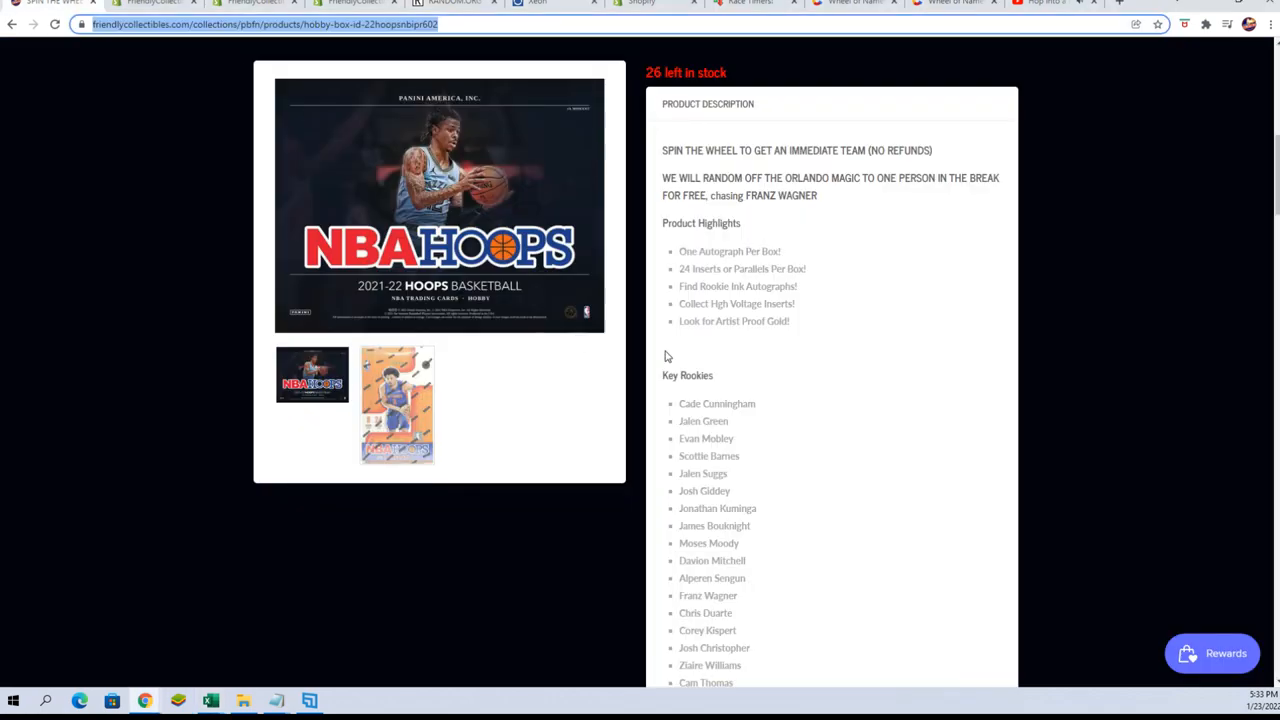
Scroll the hobby box product page down to its price, purchase options and related products
{"action": "scroll", "scroll_direction": "down", "scroll_amount": 3}
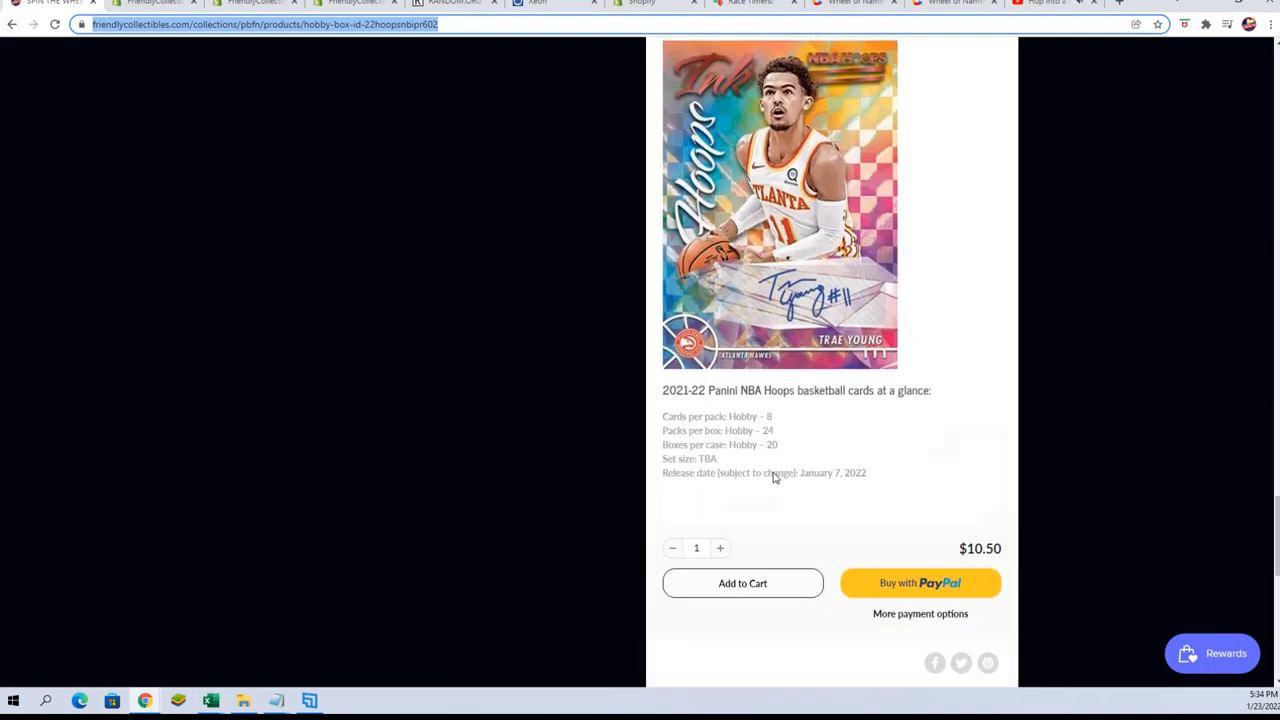
{"action": "scroll", "scroll_direction": "down", "scroll_amount": 3}
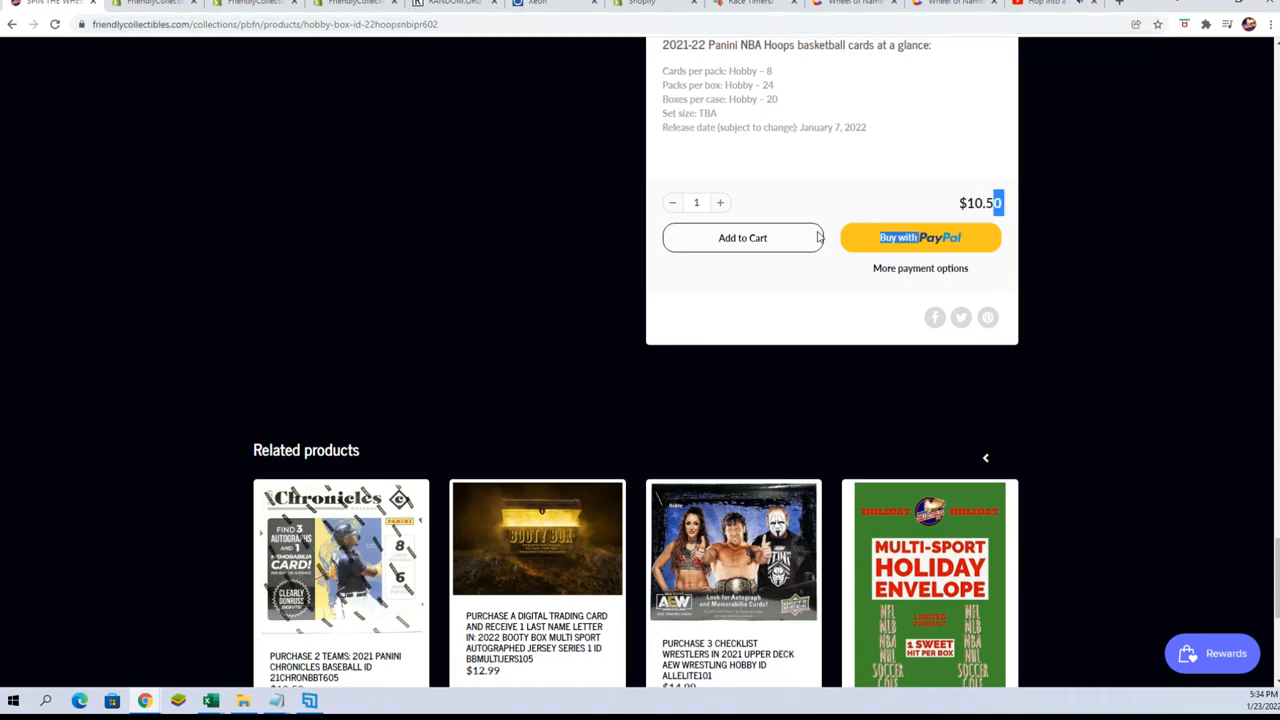